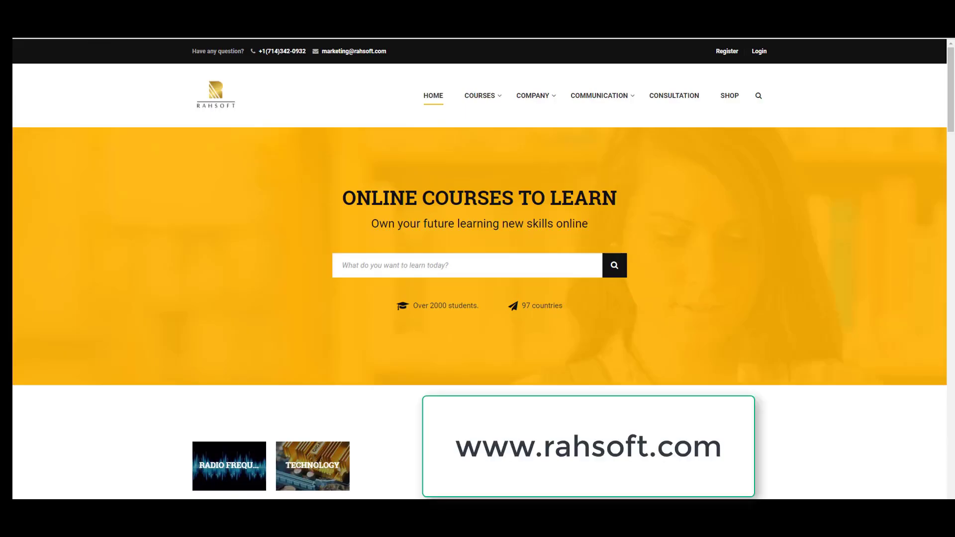
# Step: Scroll to Popular Courses and open RF Fundamentals, Basic Concepts and Components (RAHRF101)
pyautogui.scroll(-3)
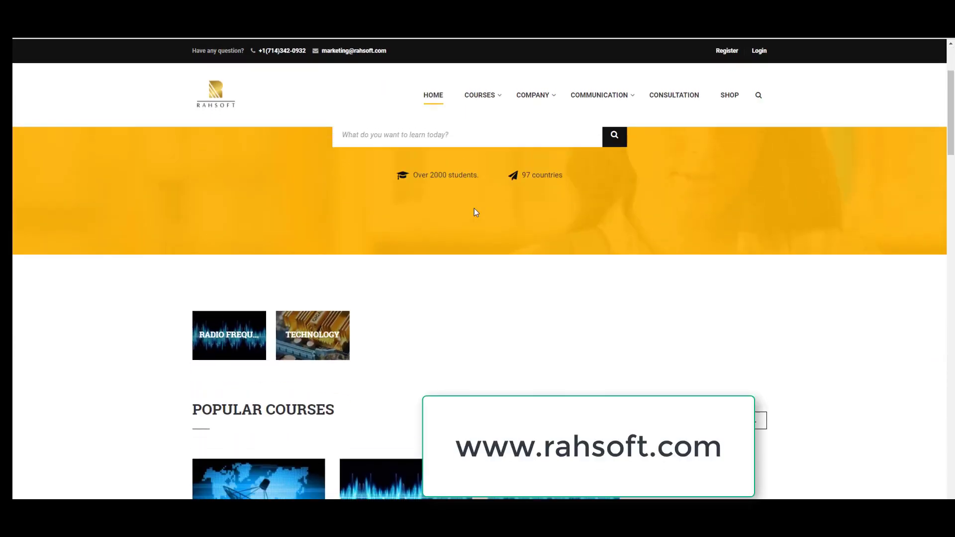
pyautogui.scroll(-3)
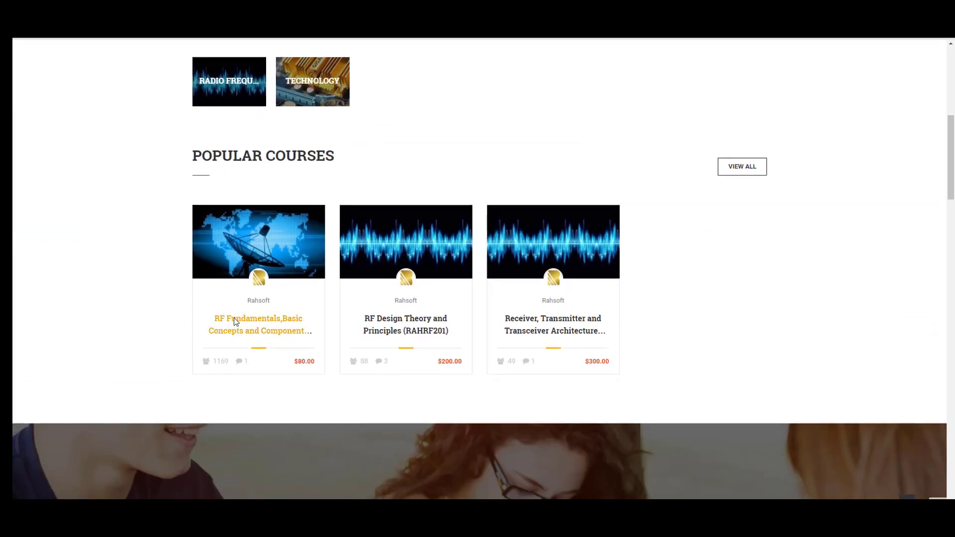
pyautogui.click(258, 323)
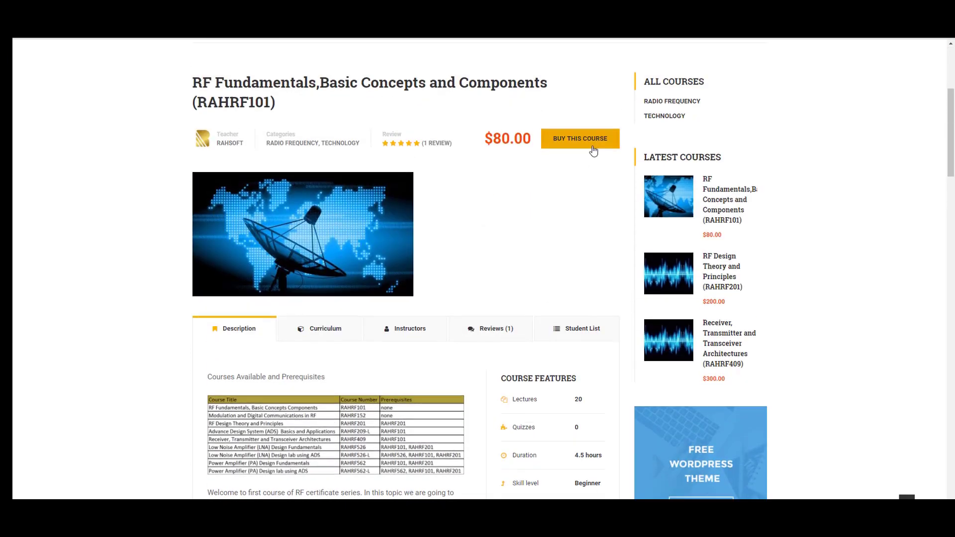
# Step: Buy the course, choose Register now, and sign up a new account
pyautogui.click(578, 138)
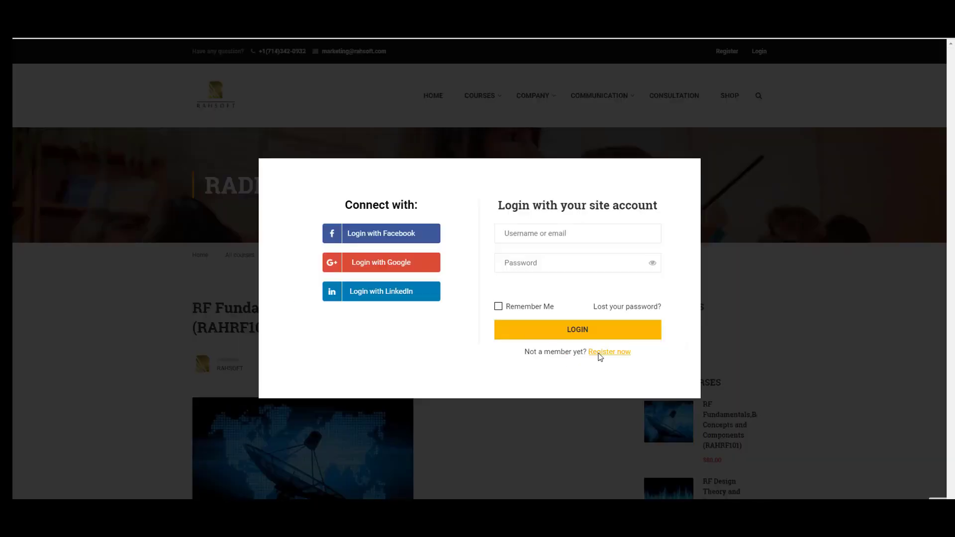
pyautogui.click(608, 352)
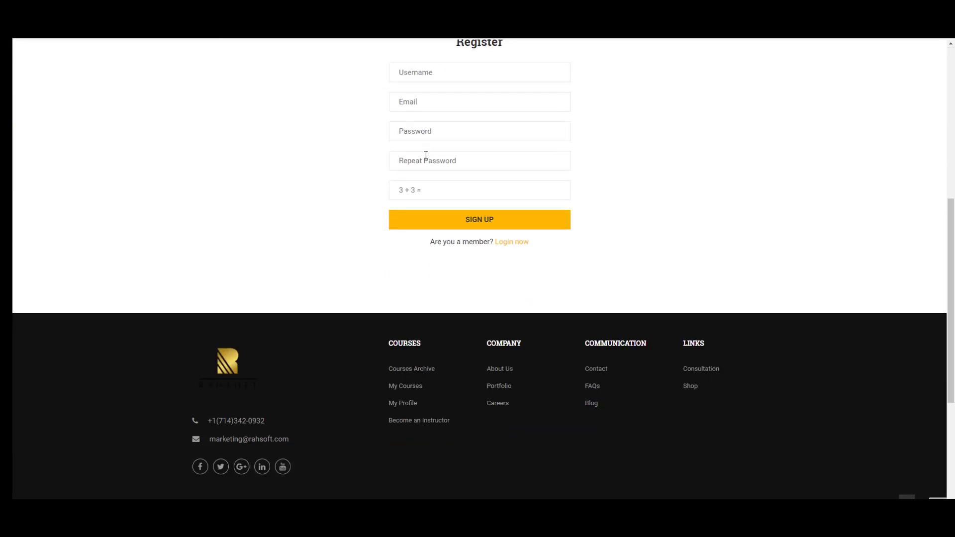
pyautogui.scroll(3)
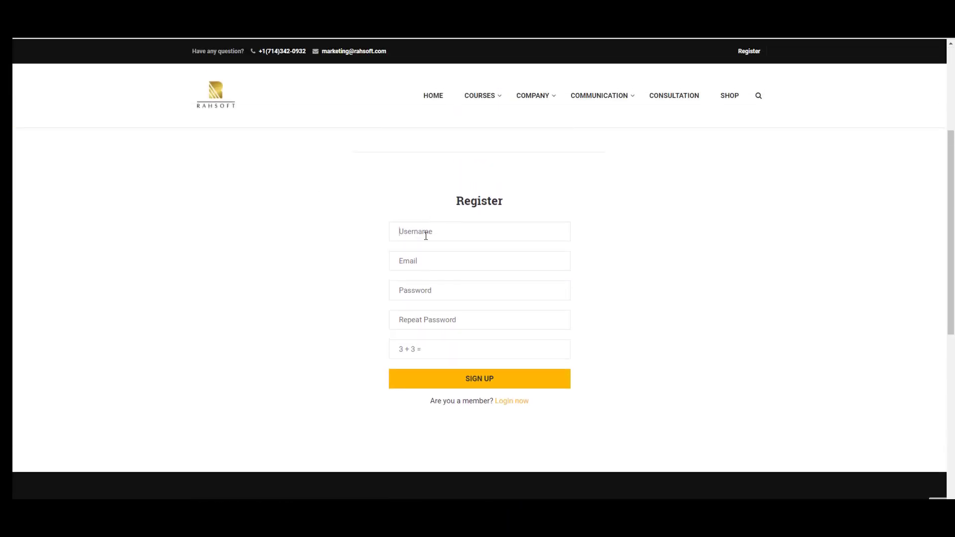
pyautogui.write('6')
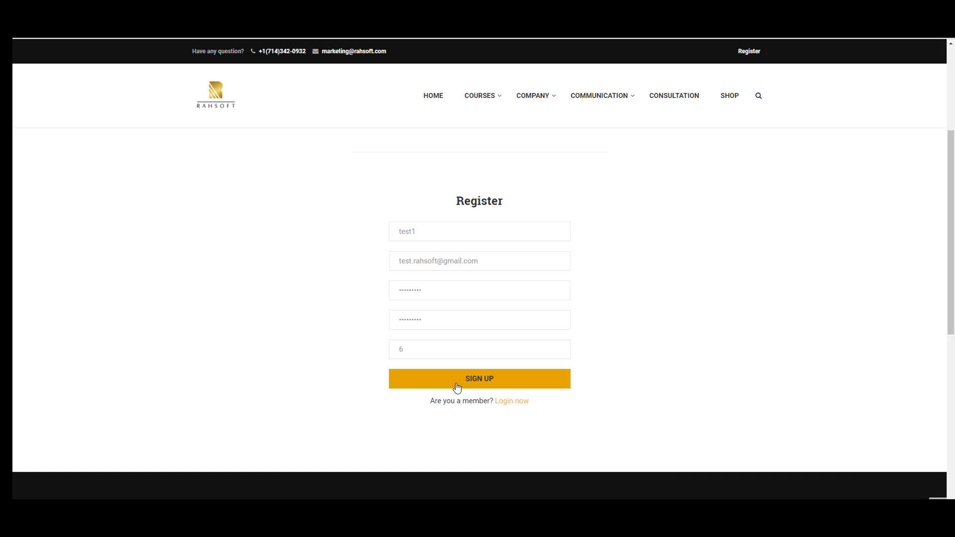
pyautogui.click(479, 378)
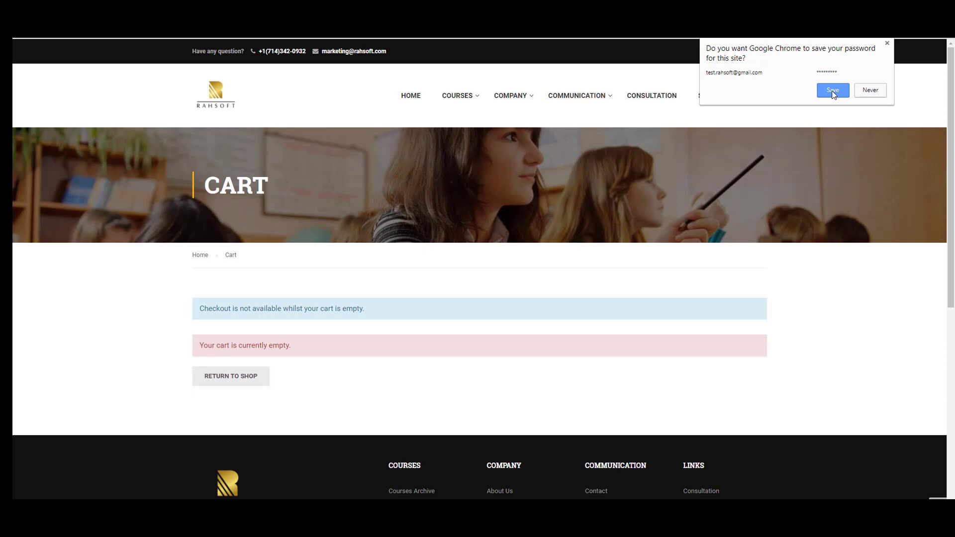
# Step: Save the browser password, return to the shop, and proceed to checkout
pyautogui.click(832, 90)
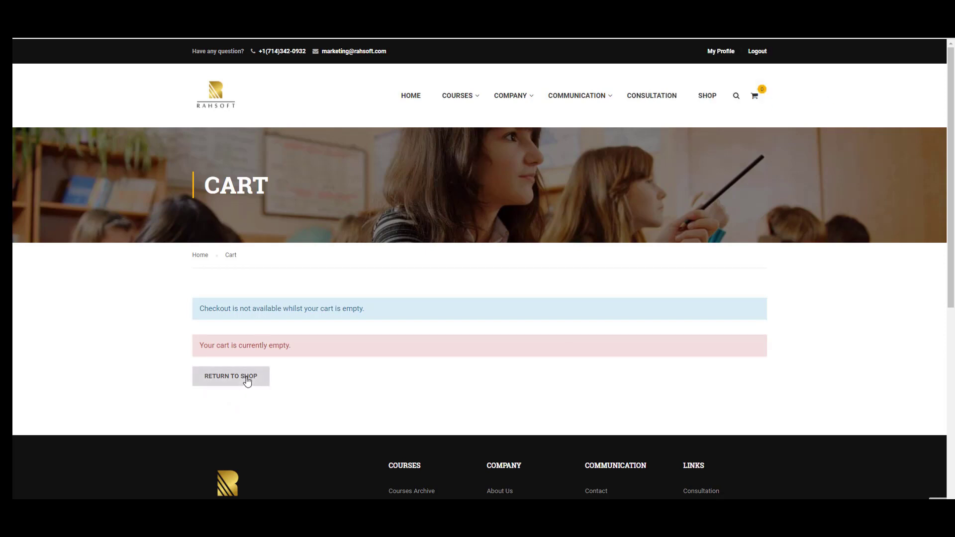
pyautogui.click(230, 376)
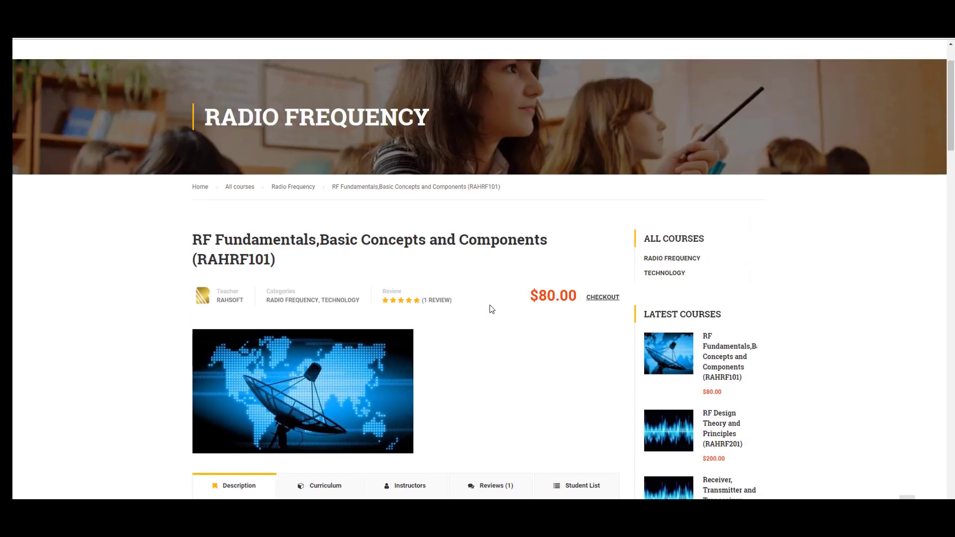
pyautogui.click(602, 299)
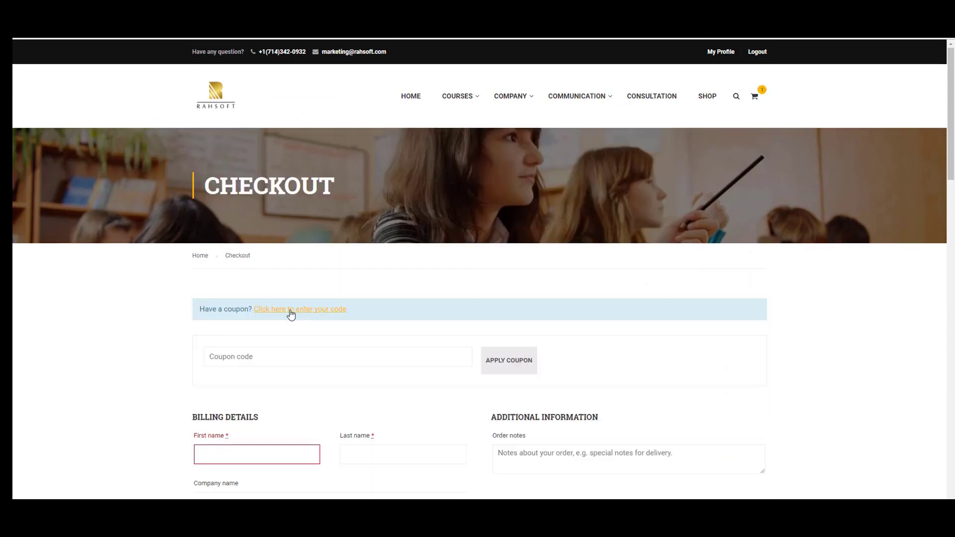
# Step: Apply coupon code RFPREREQ101 and scroll through the billing details
pyautogui.write('RFPREREQ101')
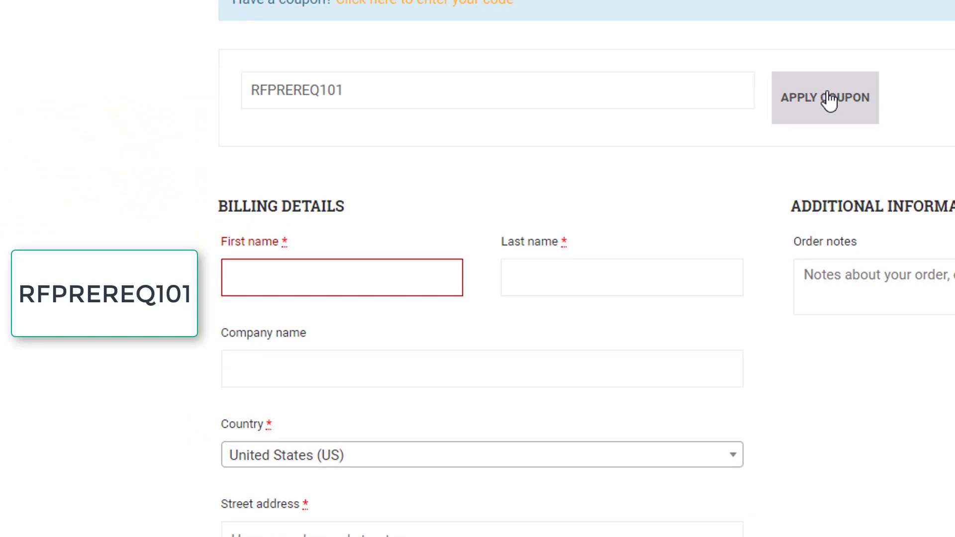
pyautogui.click(824, 97)
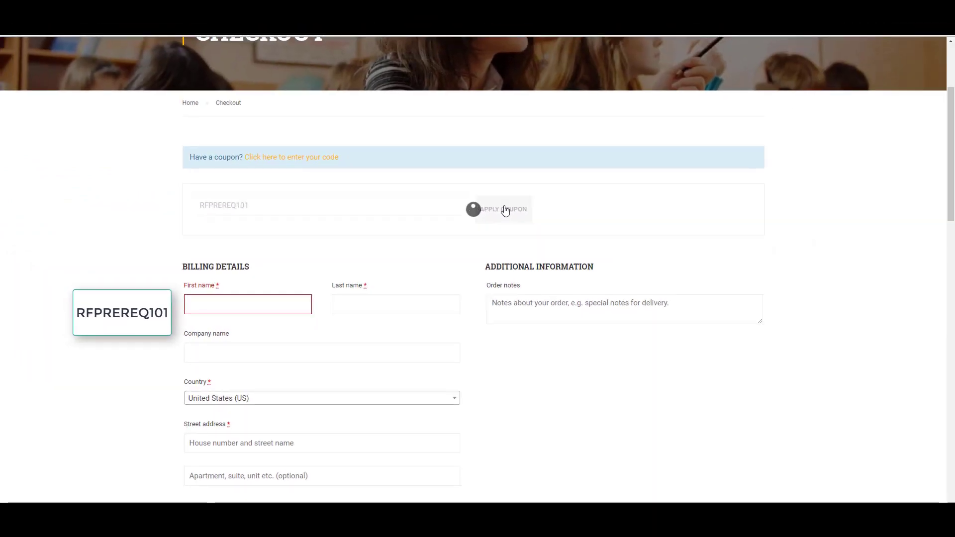
pyautogui.click(499, 209)
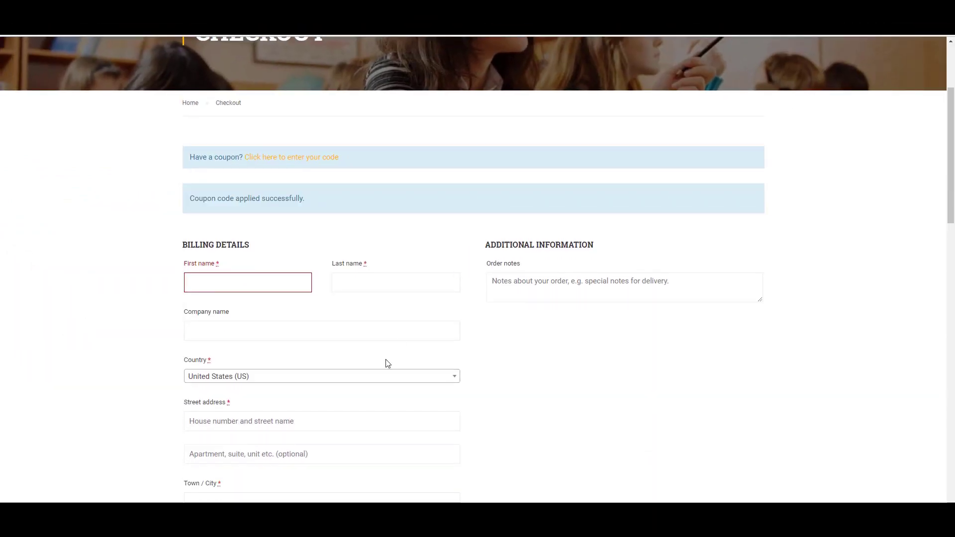
pyautogui.scroll(-3)
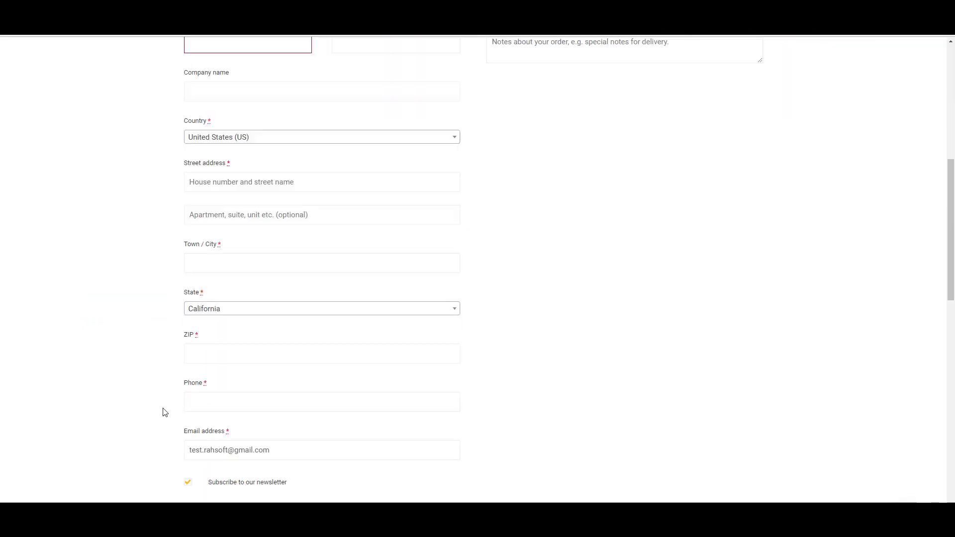